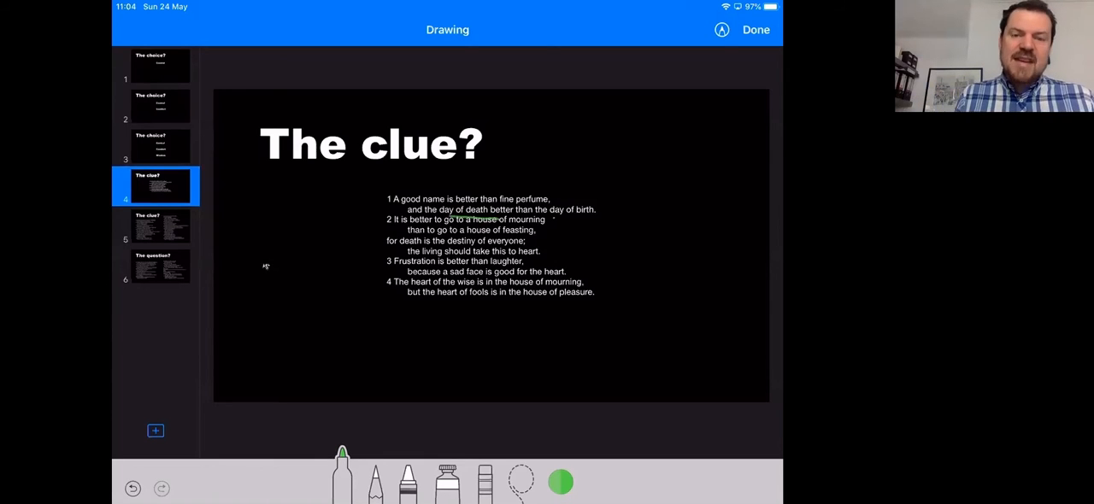
Underline 'the day of birth' in verse 1 with green ink
{"action": "left_click_drag", "start_coordinate": [555, 219], "coordinate": [601, 221]}
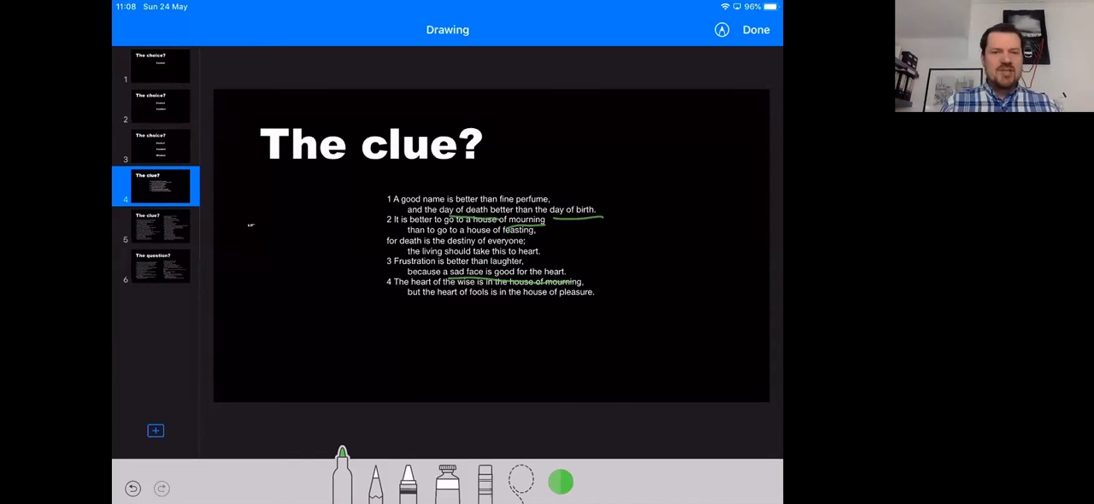
Switch to slide 5, the verses 5–19 slide, in the navigator
{"action": "left_click", "coordinate": [160, 225]}
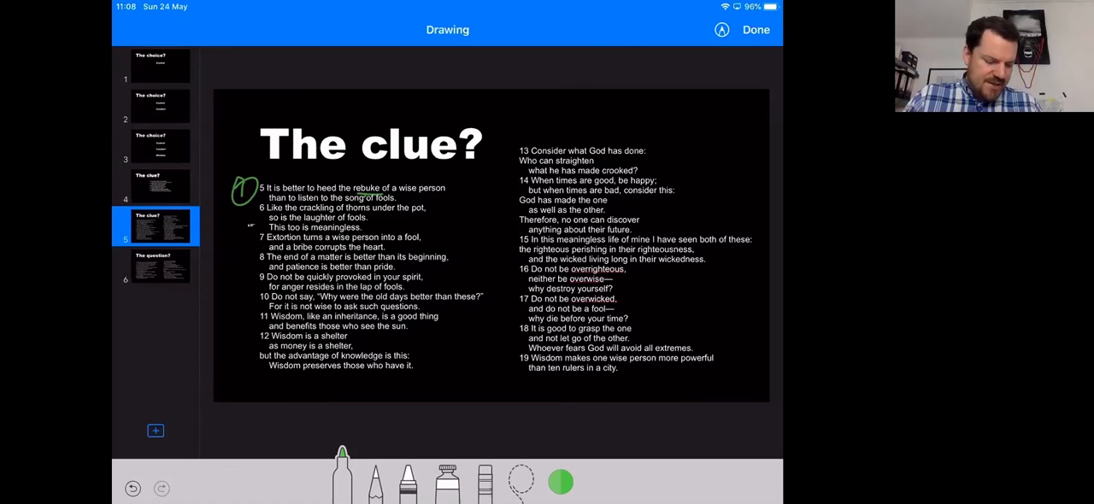
Add another green ink mark on the verses 5–19 slide and move on to slide 6
{"action": "left_click_drag", "start_coordinate": [242, 253], "coordinate": [243, 231]}
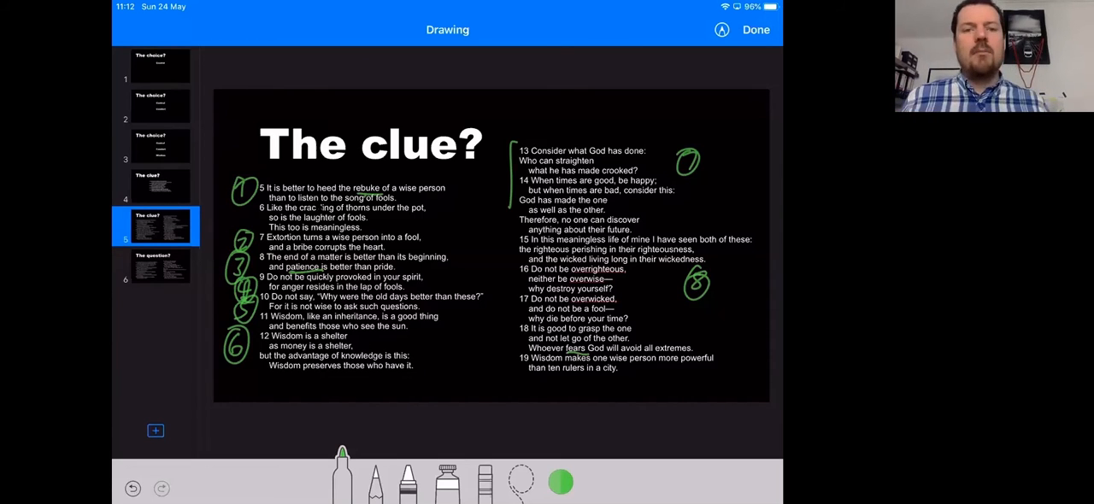
{"action": "left_click", "coordinate": [133, 489]}
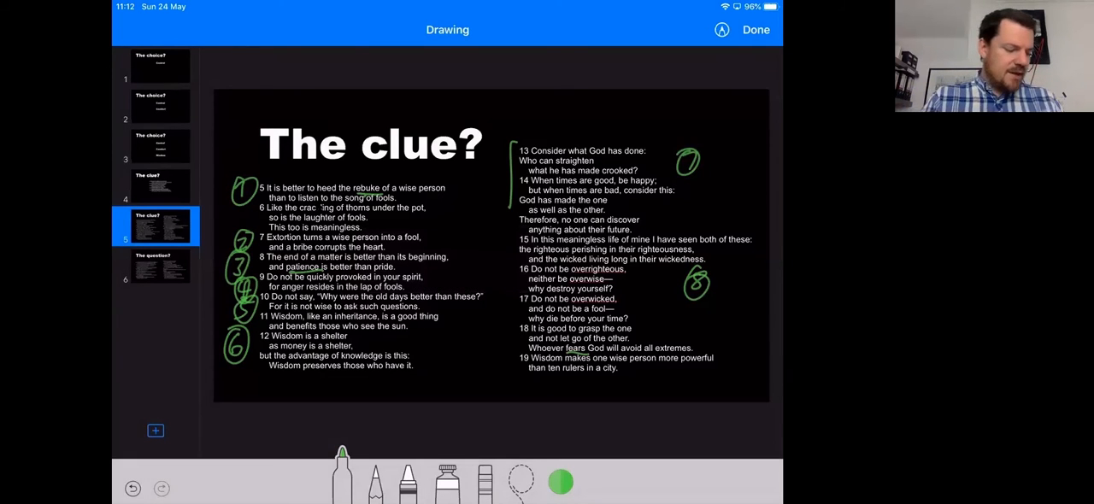
{"action": "left_click", "coordinate": [155, 267]}
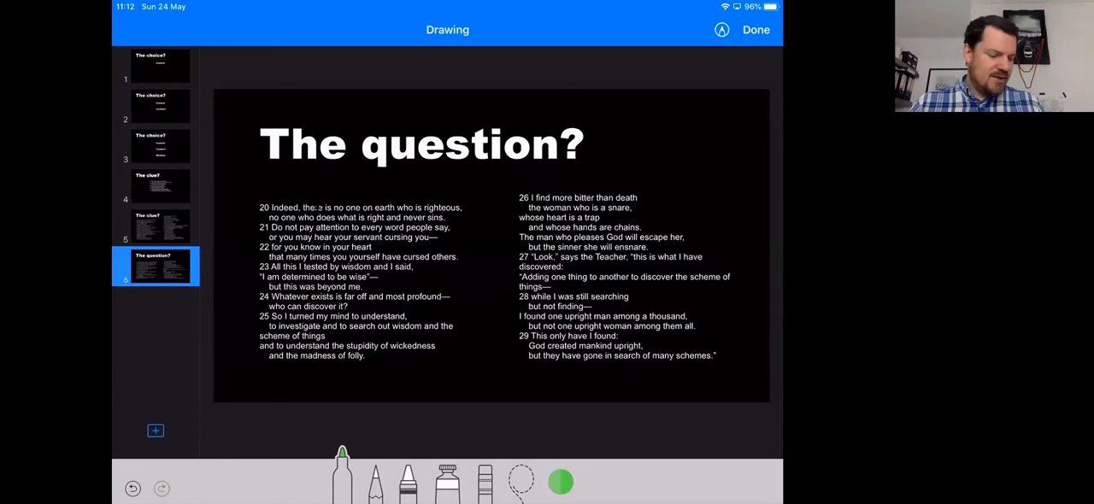
Draw a green bracket beside verse 26, then flip between slides 5 and 6
{"action": "left_click_drag", "start_coordinate": [510, 197], "coordinate": [510, 231]}
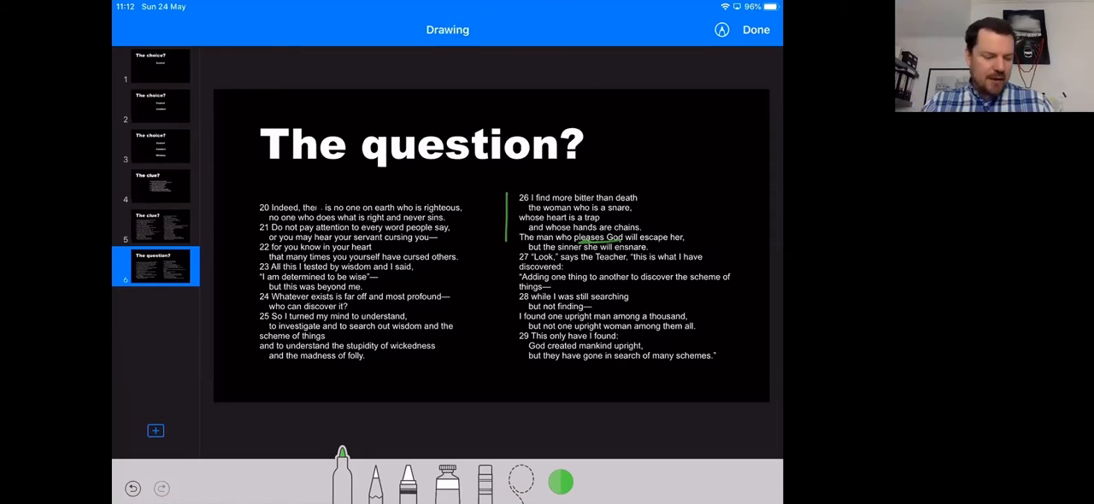
{"action": "left_click", "coordinate": [154, 226]}
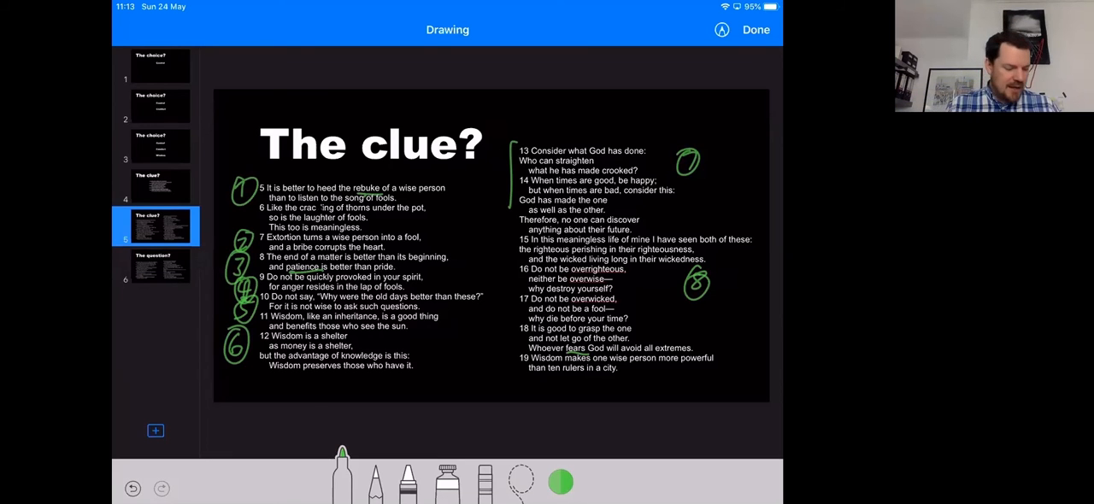
{"action": "left_click", "coordinate": [158, 266]}
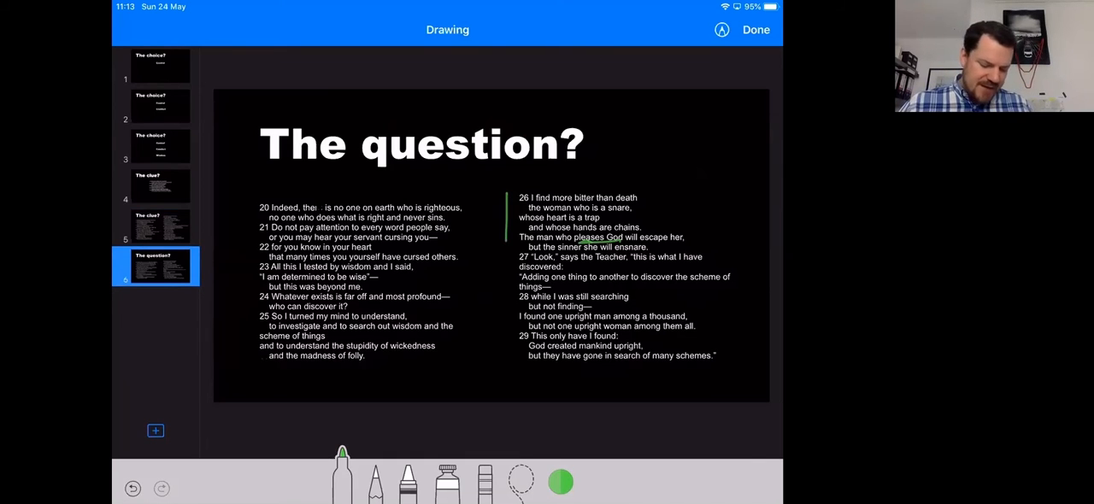
Change the pen ink colour from green to red
{"action": "left_click", "coordinate": [561, 483]}
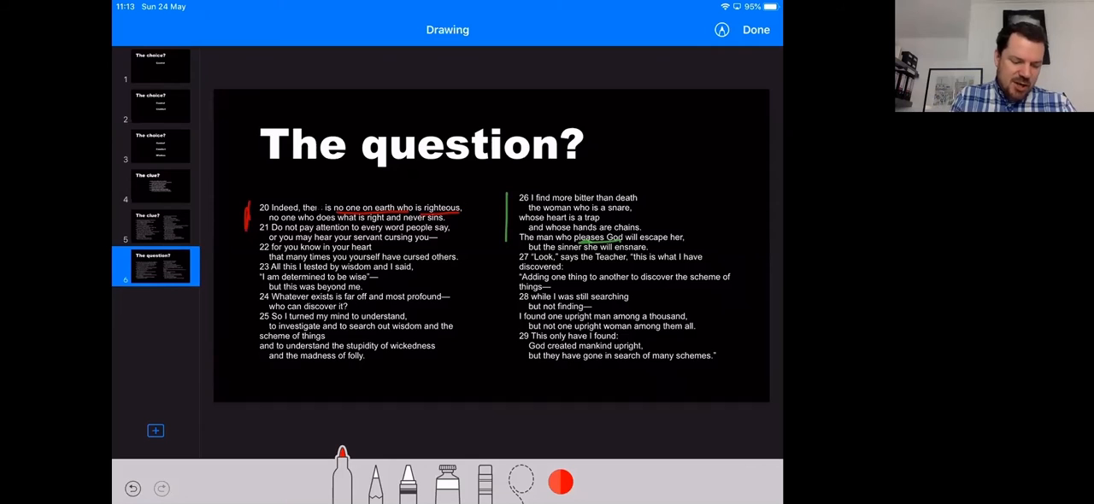
Underline in red 'I am determined to be wise', 'but this was beyond me', and verse 29's 'have gone in search of many schemes'
{"action": "left_click_drag", "start_coordinate": [272, 282], "coordinate": [375, 282]}
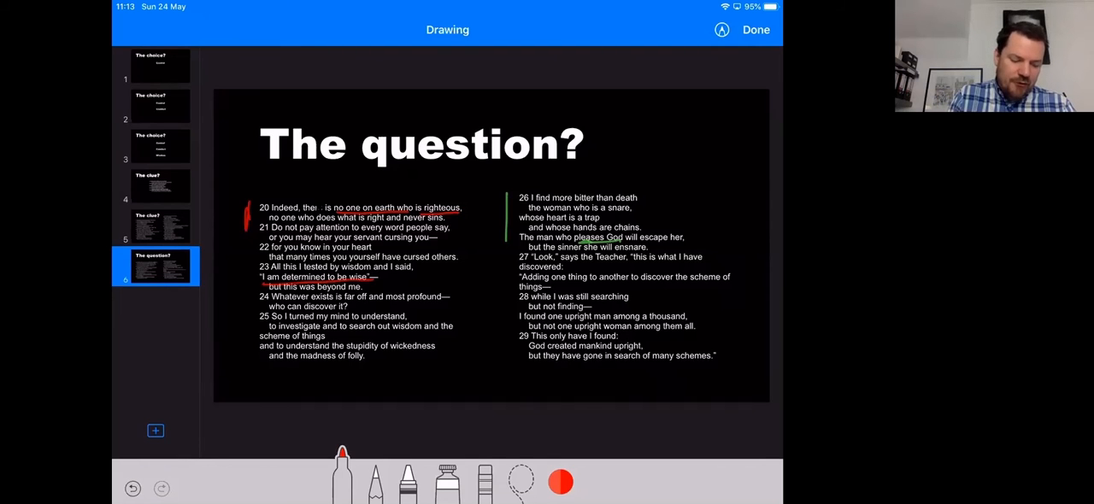
{"action": "left_click_drag", "start_coordinate": [266, 287], "coordinate": [368, 288]}
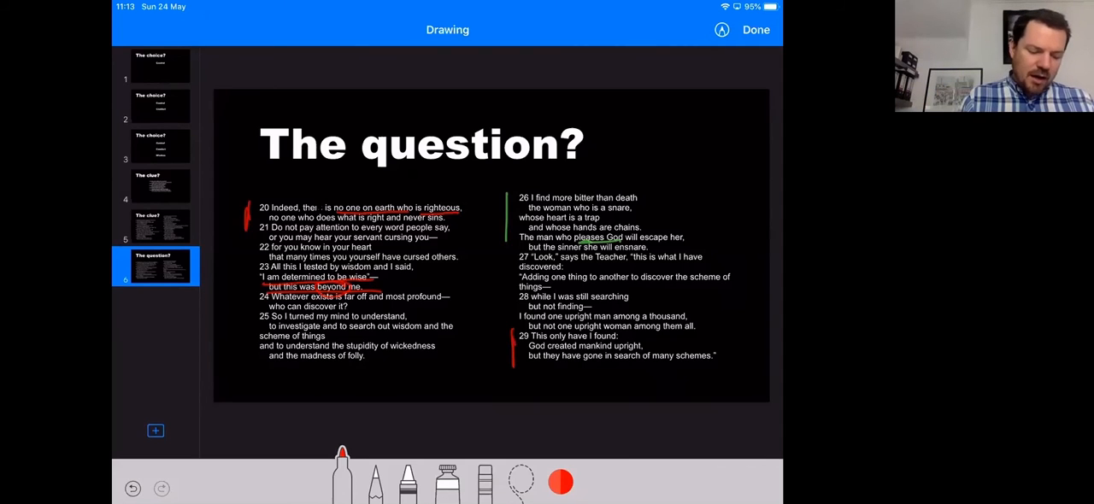
{"action": "left_click_drag", "start_coordinate": [547, 359], "coordinate": [636, 358]}
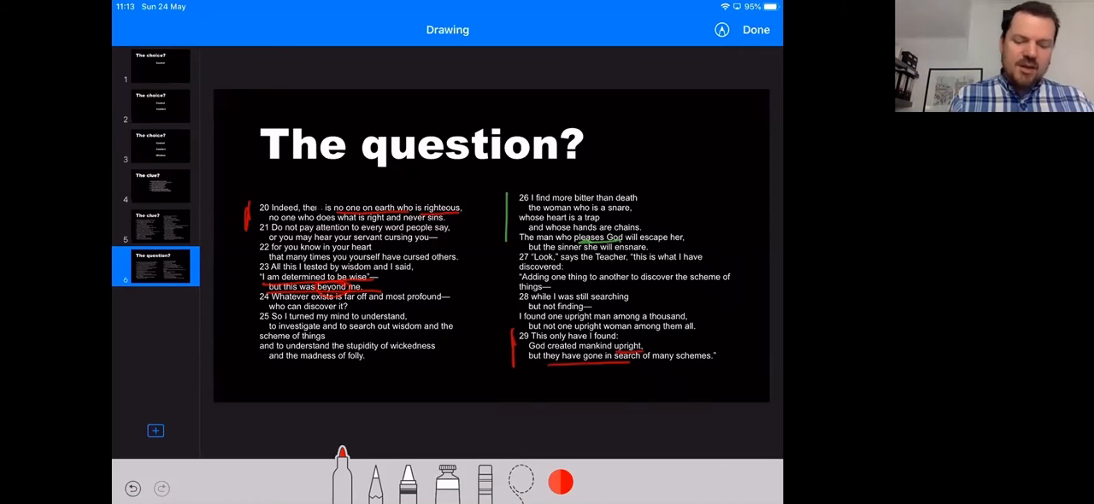
{"action": "left_click_drag", "start_coordinate": [629, 366], "coordinate": [719, 366]}
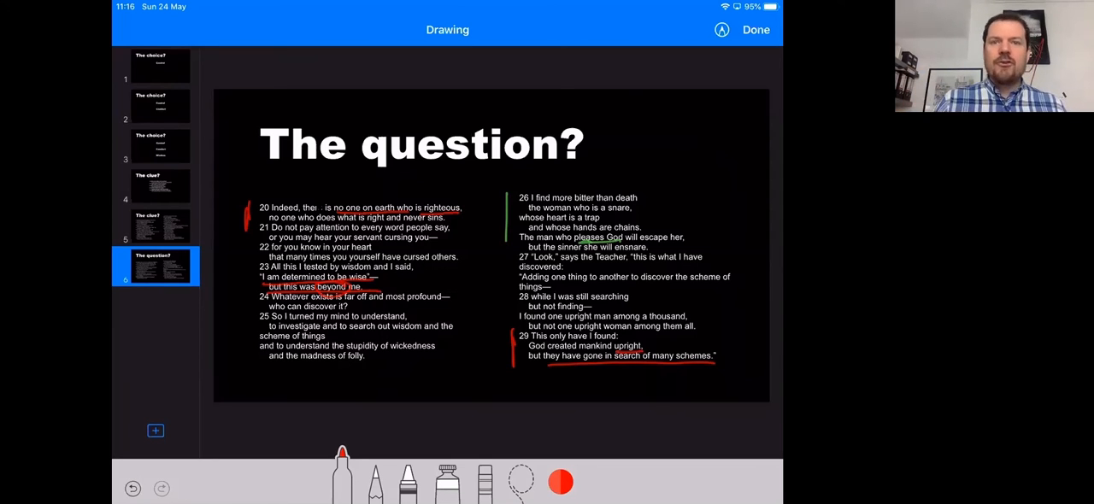
{"action": "mouse_move", "coordinate": [513, 38]}
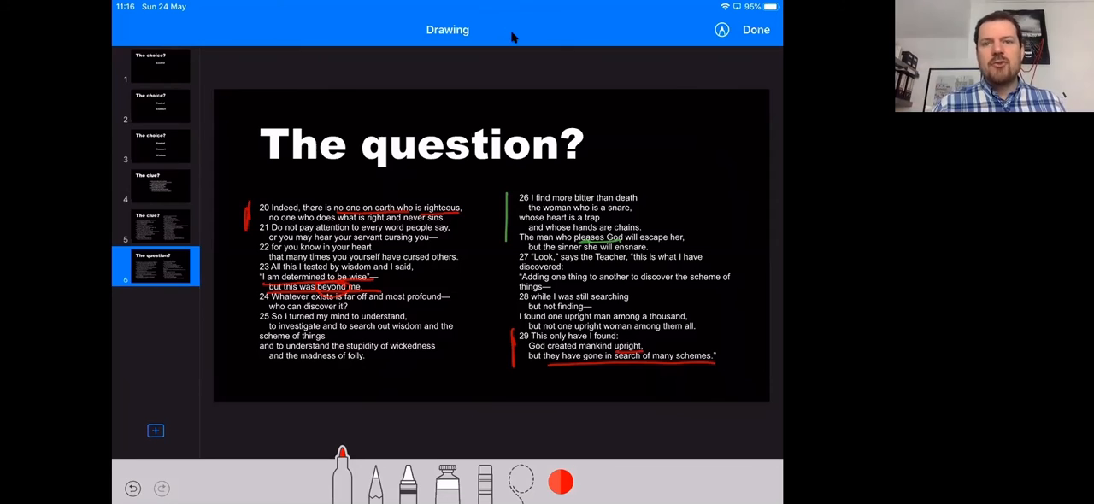